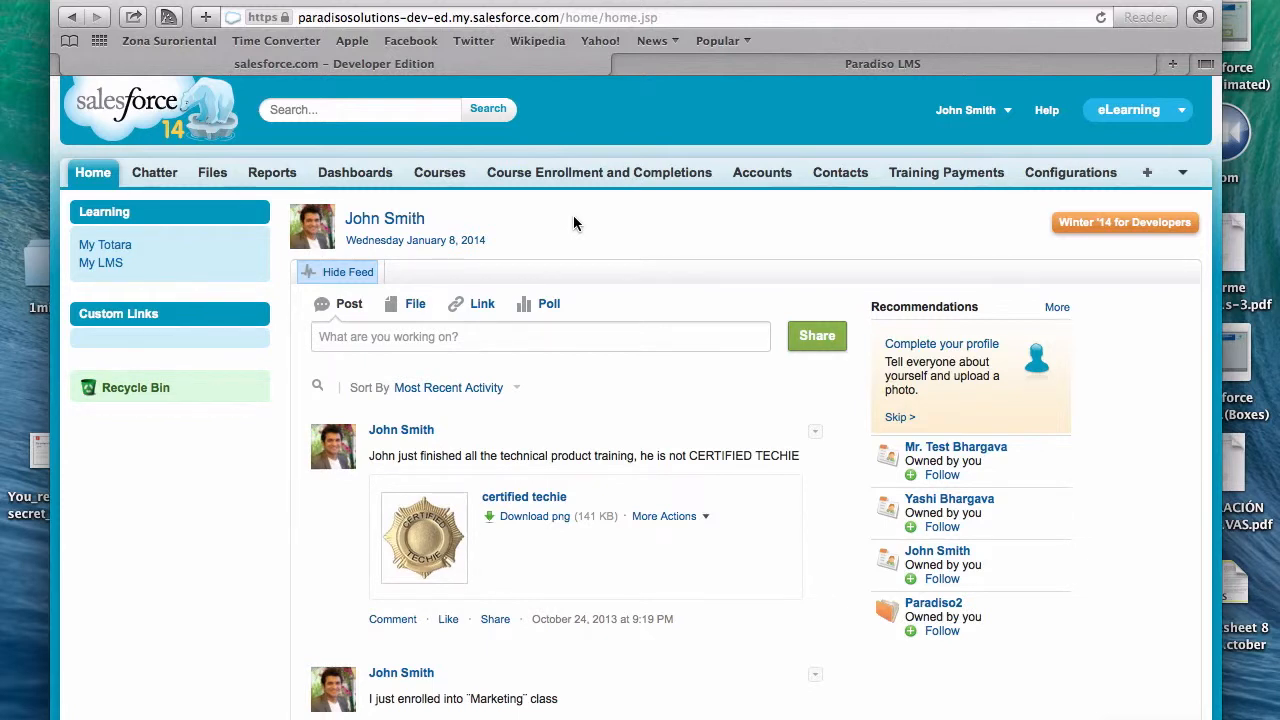
{"action": "mouse_move", "coordinate": [844, 198]}
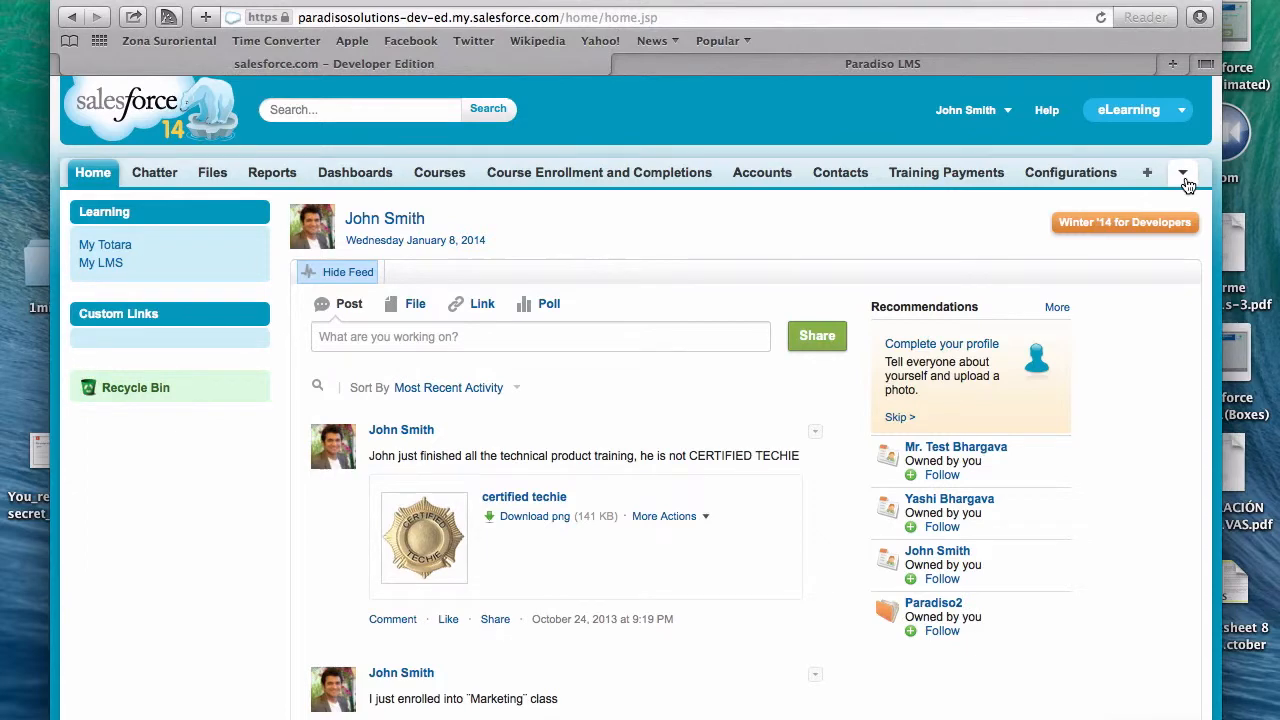
Launch Paradiso LMS from the Salesforce tab overflow, landing on Ankur Bhargava's Edit profile page
{"action": "left_click", "coordinate": [1182, 172]}
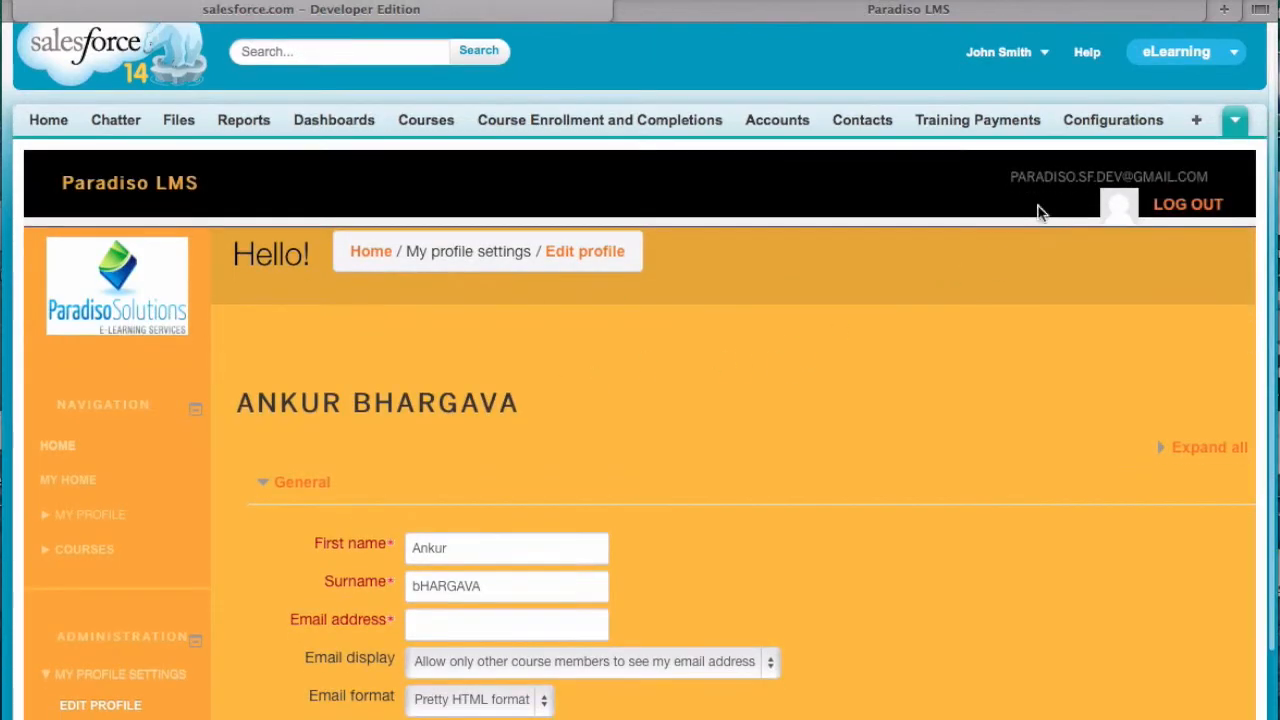
{"action": "mouse_move", "coordinate": [940, 270]}
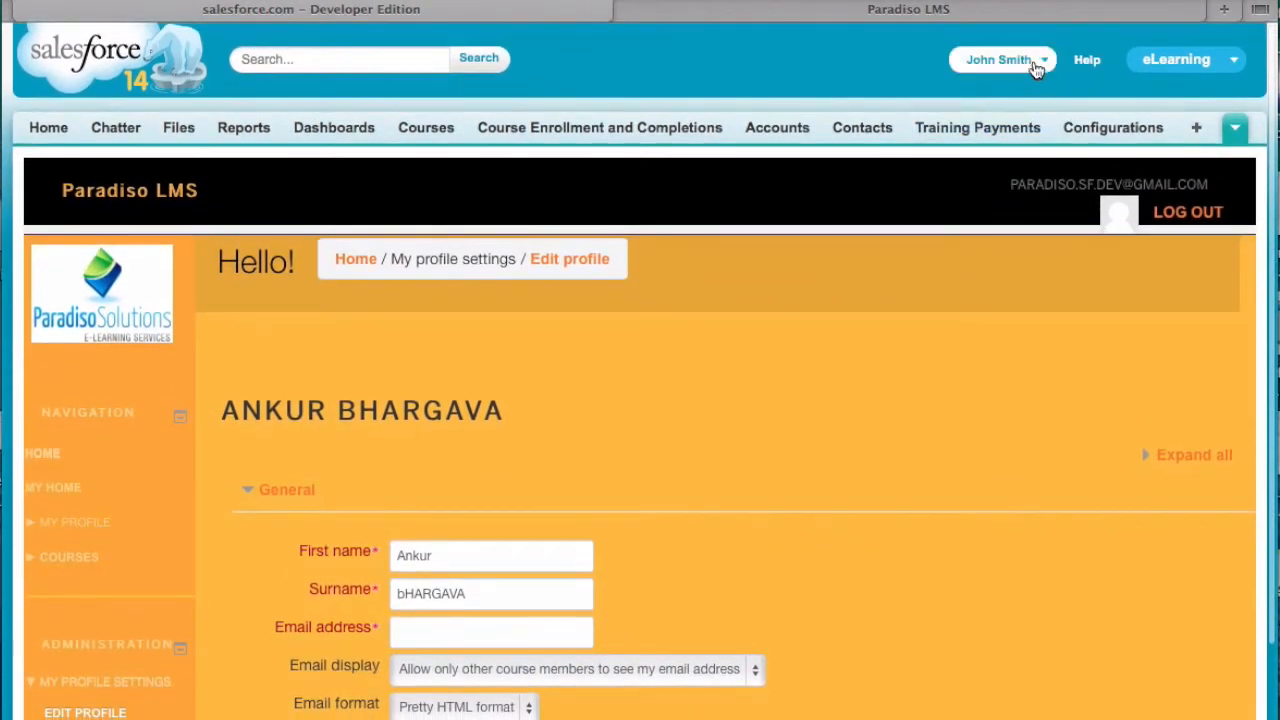
Choose the John Smith user menu and send the form past Safari's non-secure warning
{"action": "left_click", "coordinate": [1234, 128]}
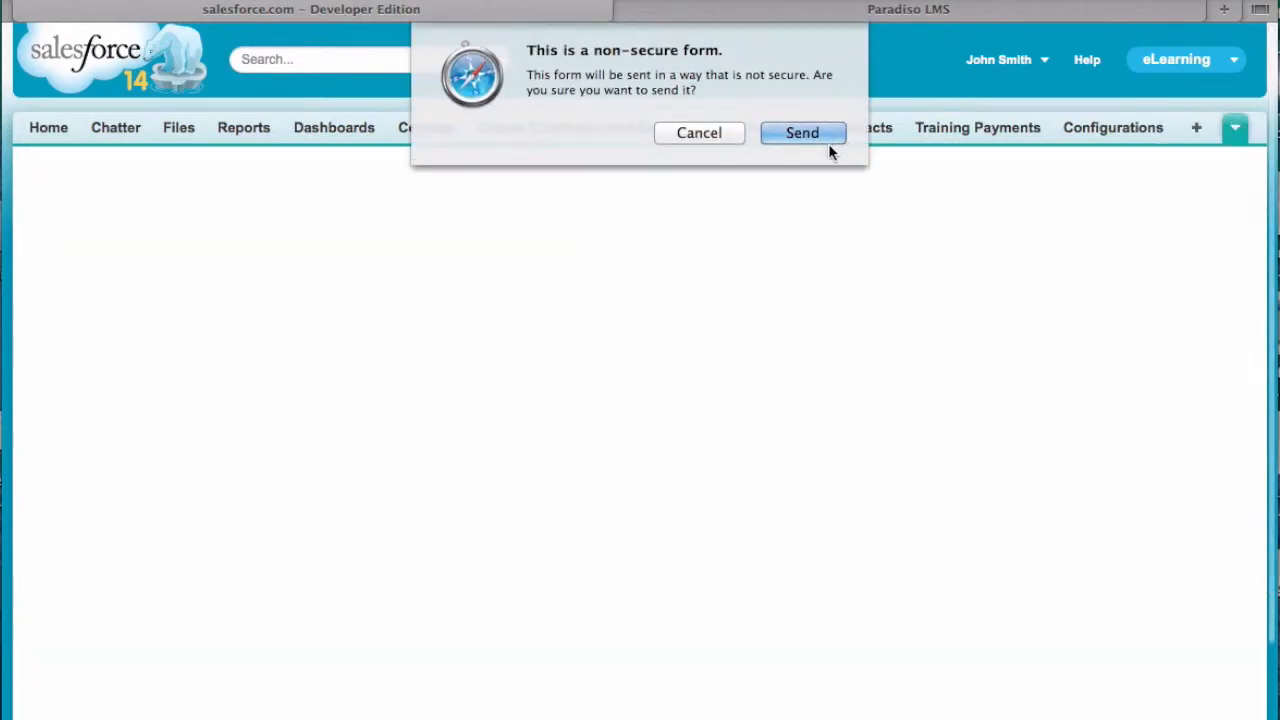
{"action": "left_click", "coordinate": [802, 132]}
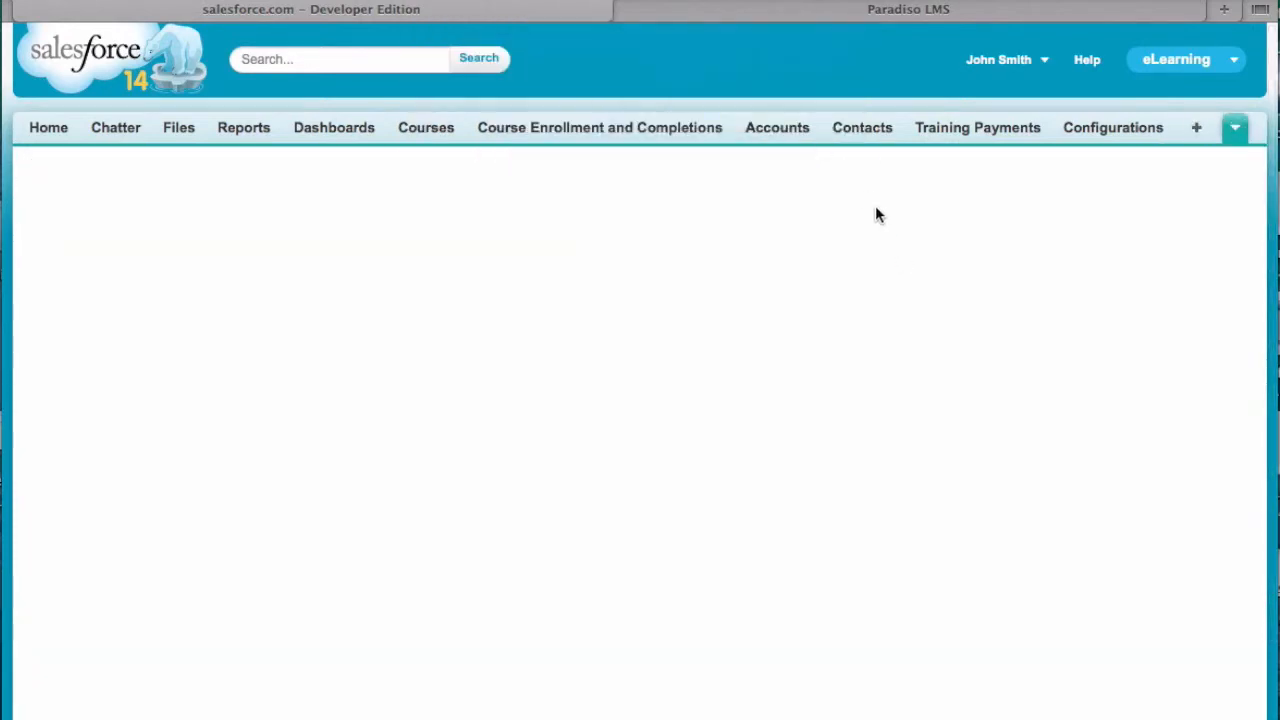